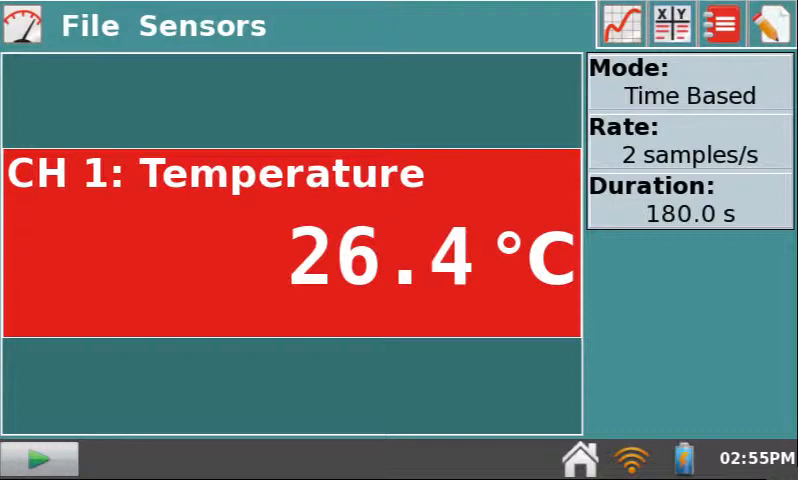
# Check the iPad's wireless connection status in Settings before sharing data.
pyautogui.click(623, 457)
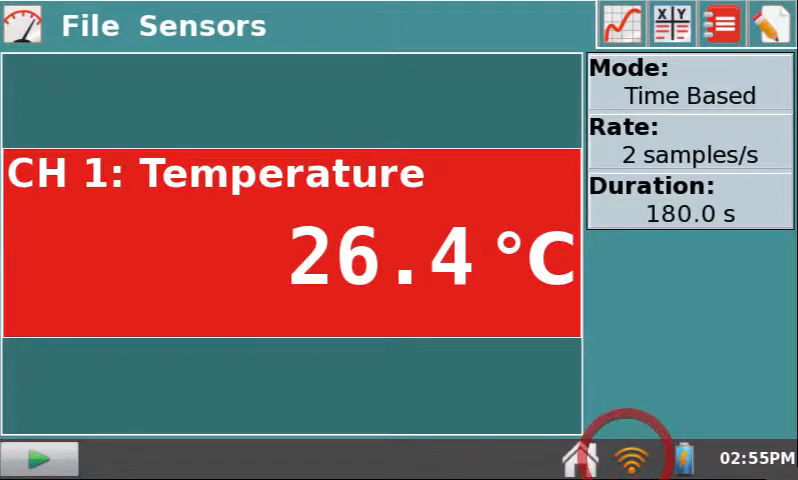
pyautogui.click(627, 460)
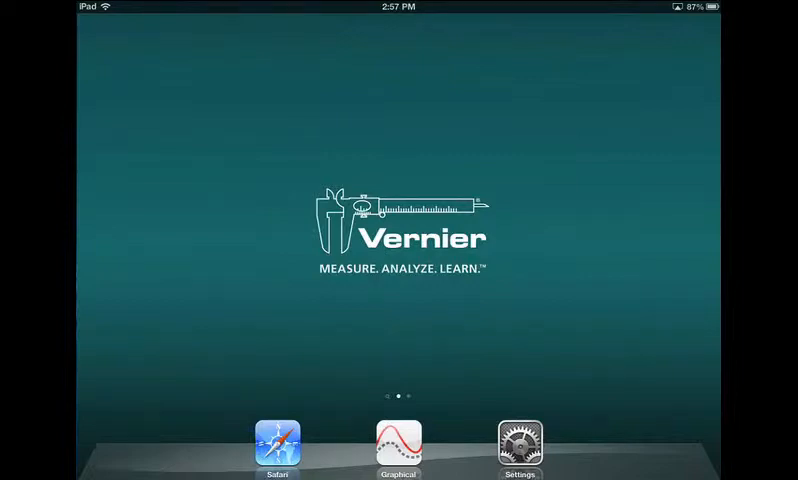
pyautogui.click(519, 440)
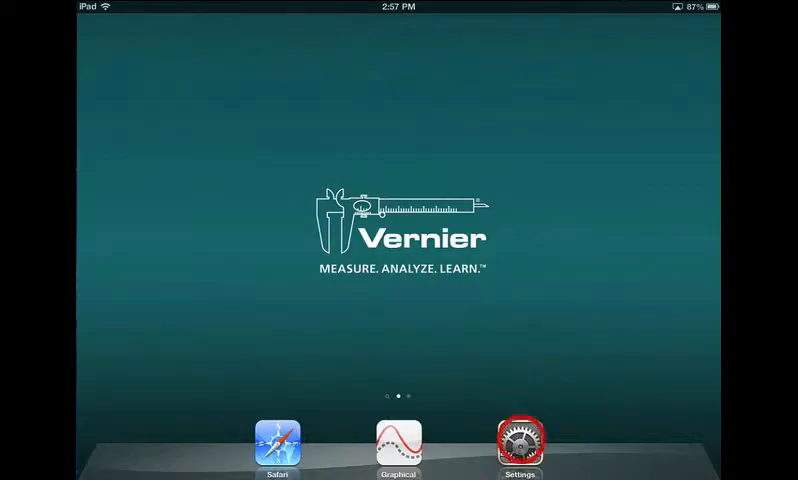
pyautogui.click(519, 441)
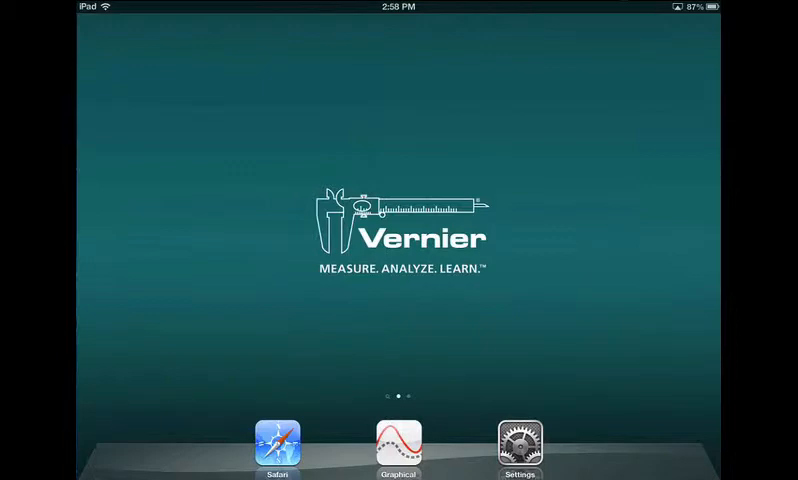
# Launch Graphical Analysis and connect to the Group1 data sharing source, showing its temperature graph.
pyautogui.click(399, 442)
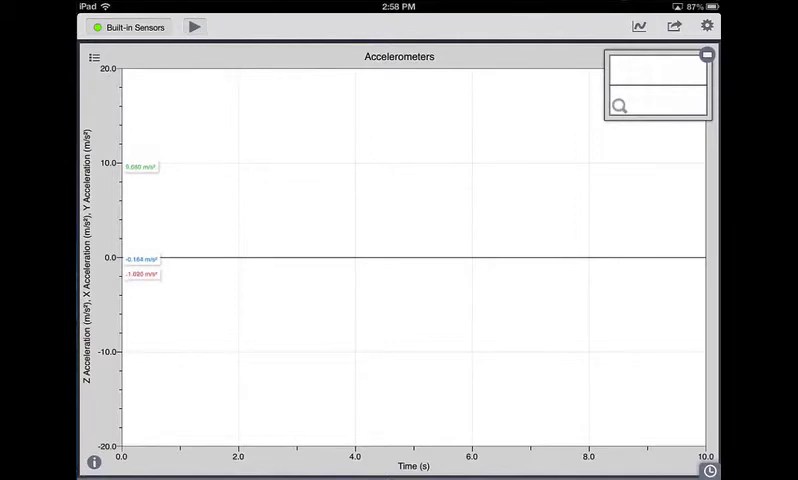
pyautogui.click(131, 27)
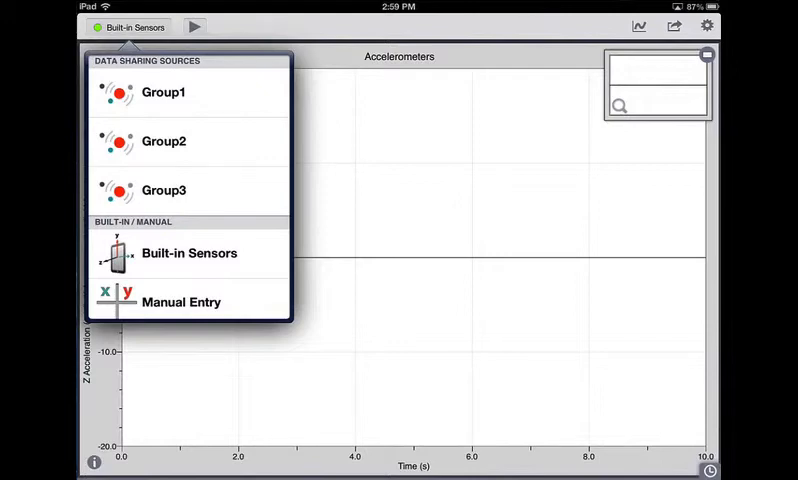
pyautogui.click(163, 92)
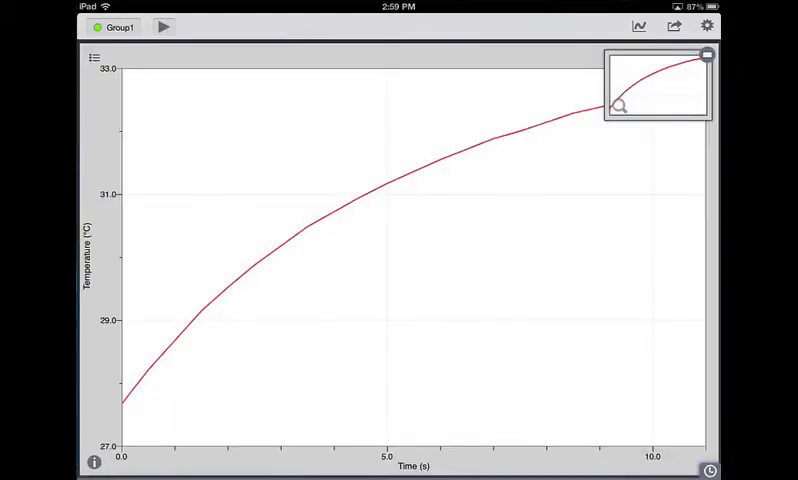